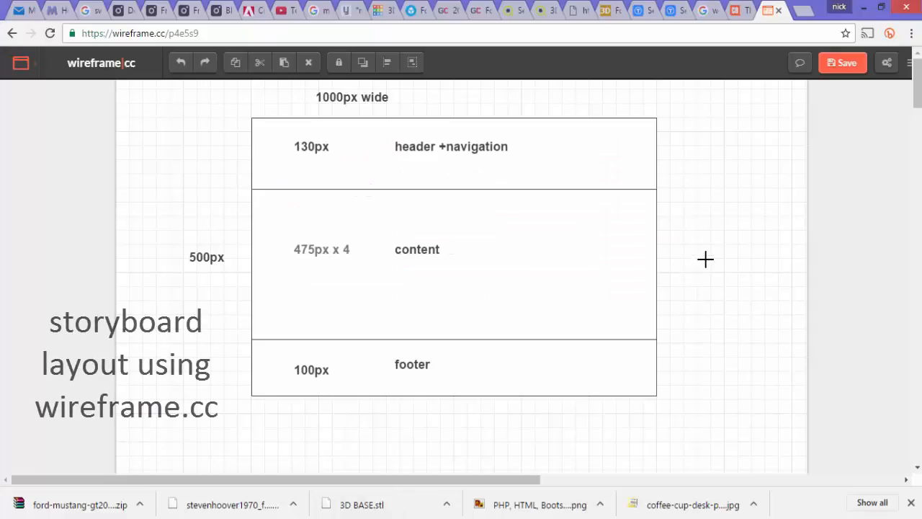
mouse_move(259, 101)
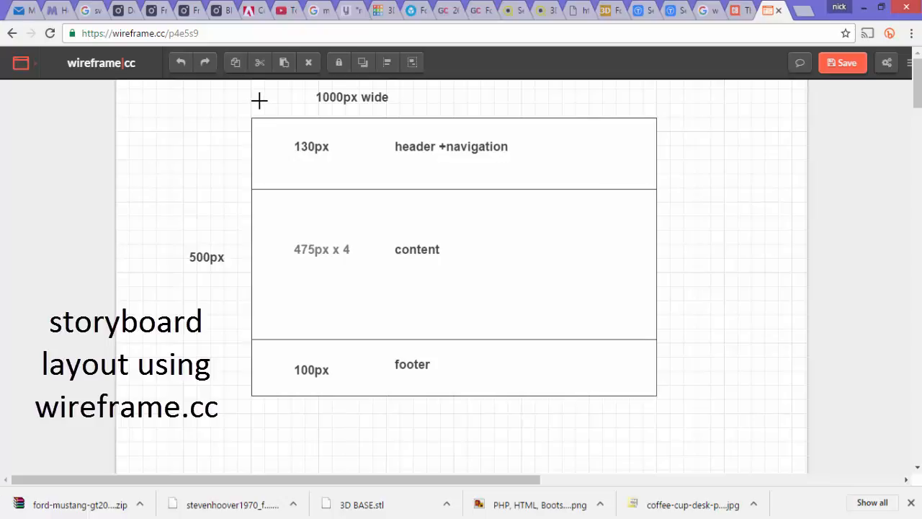
mouse_move(279, 98)
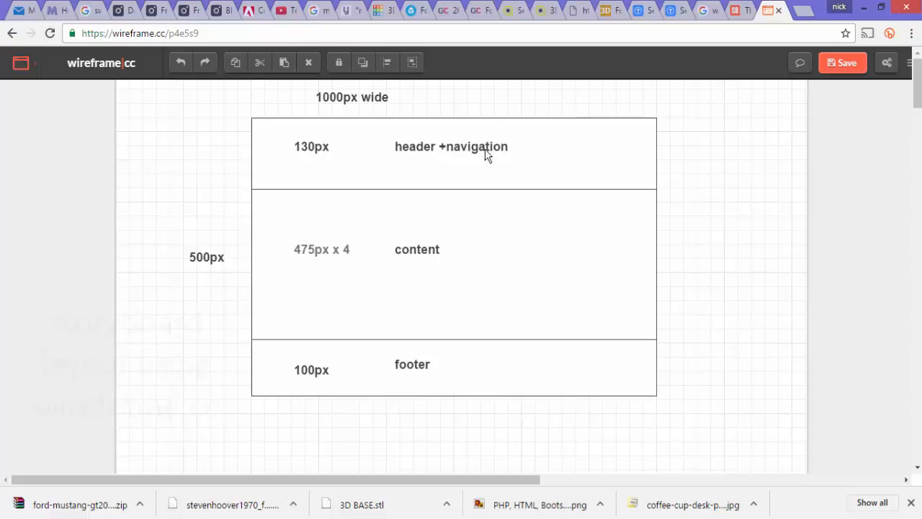
mouse_move(637, 170)
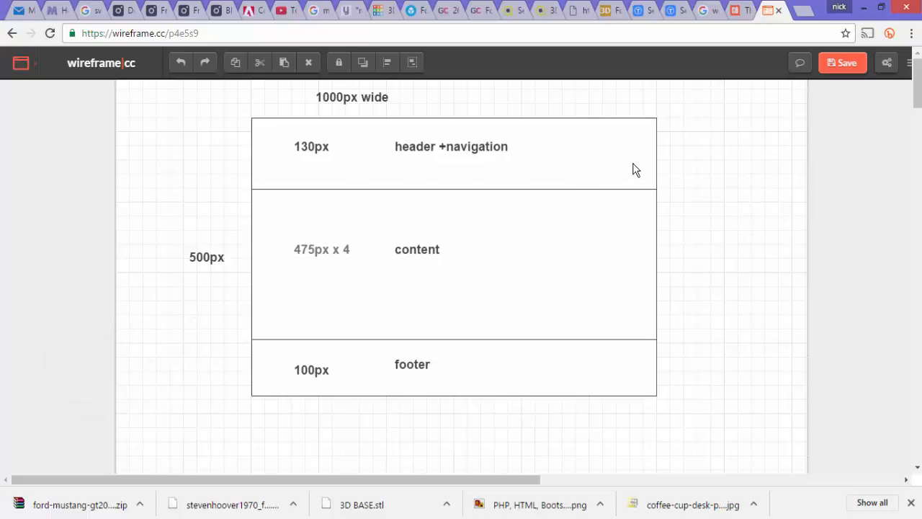
mouse_move(425, 219)
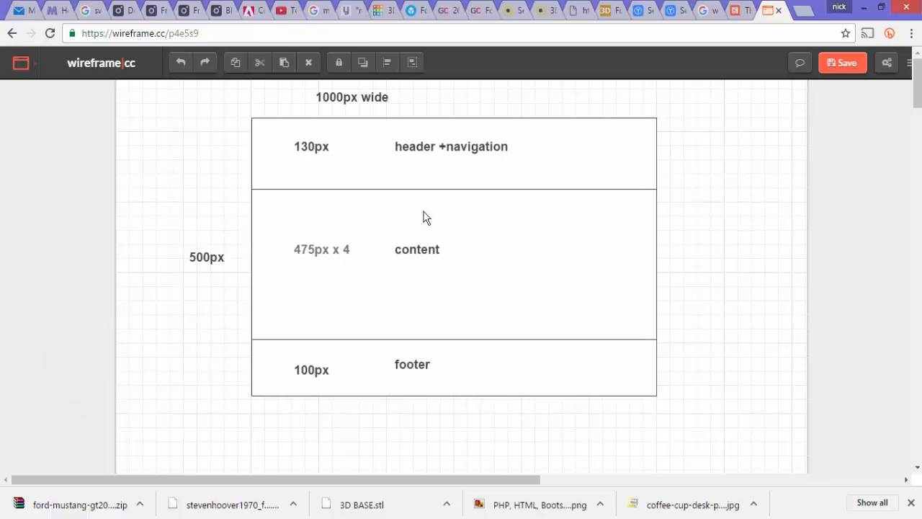
mouse_move(310, 271)
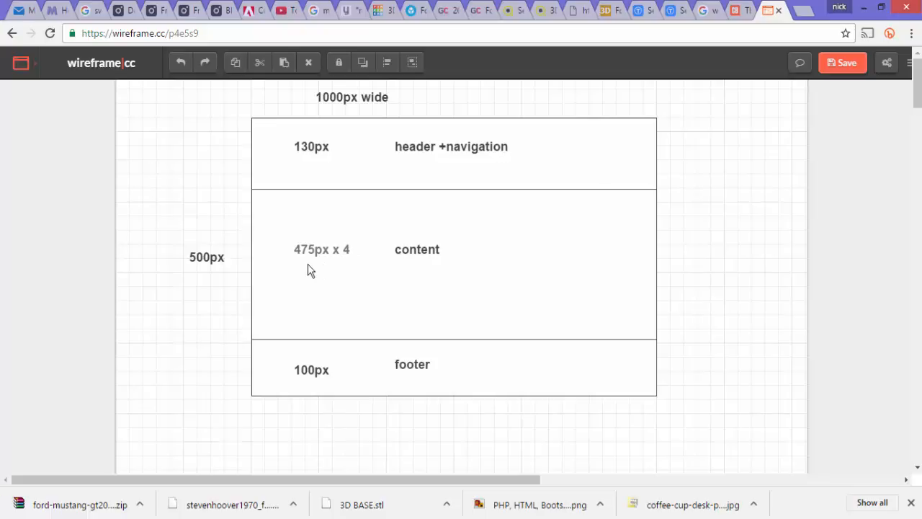
mouse_move(314, 386)
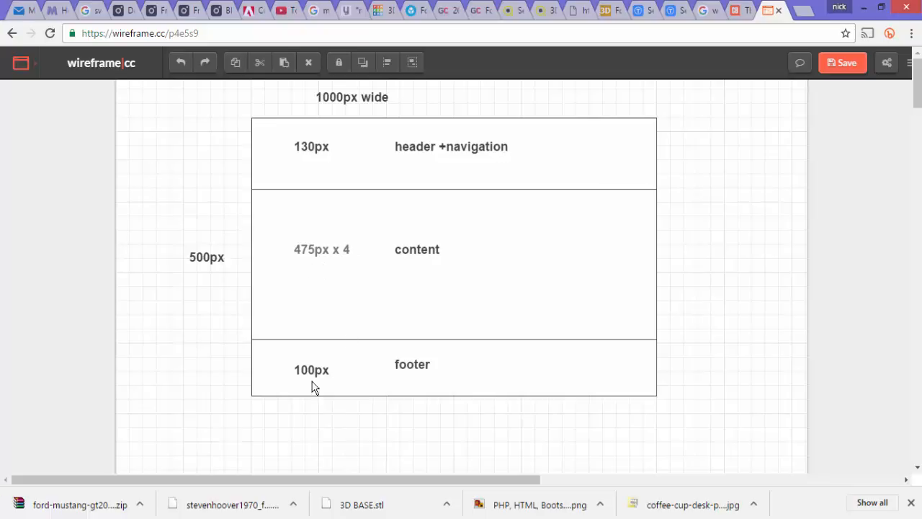
mouse_move(567, 381)
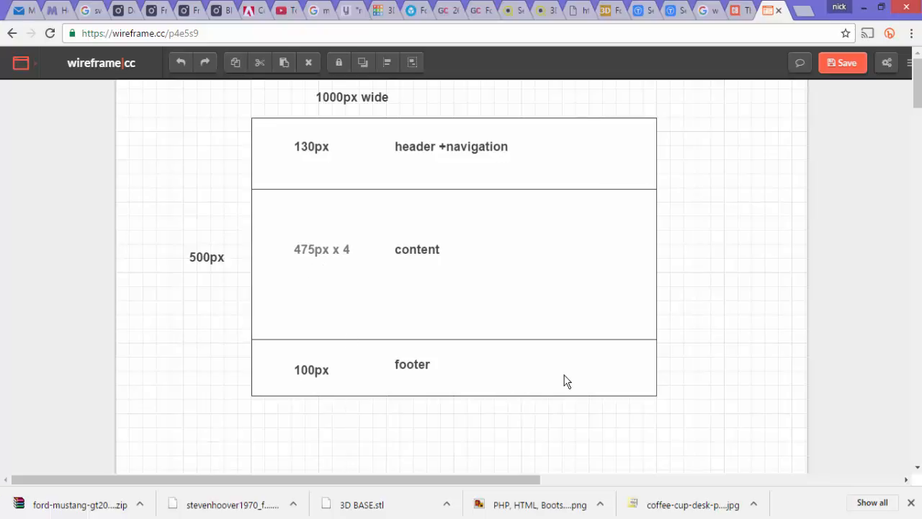
mouse_move(250, 144)
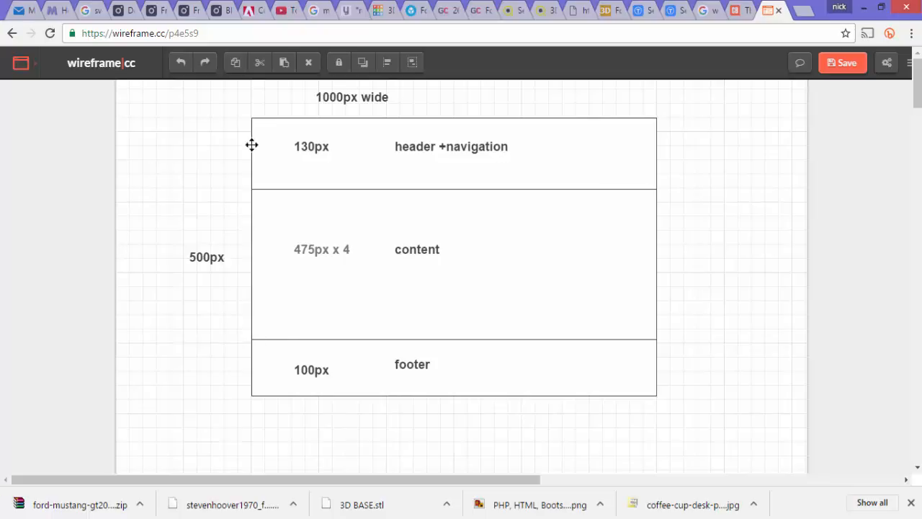
mouse_move(596, 193)
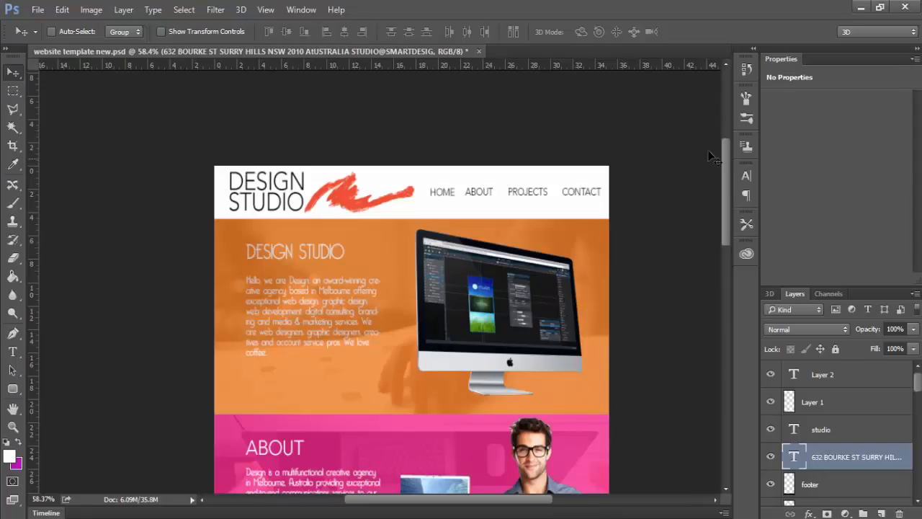
Review the wireframe plan, then start a new document from the File menu
scroll("down", 3)
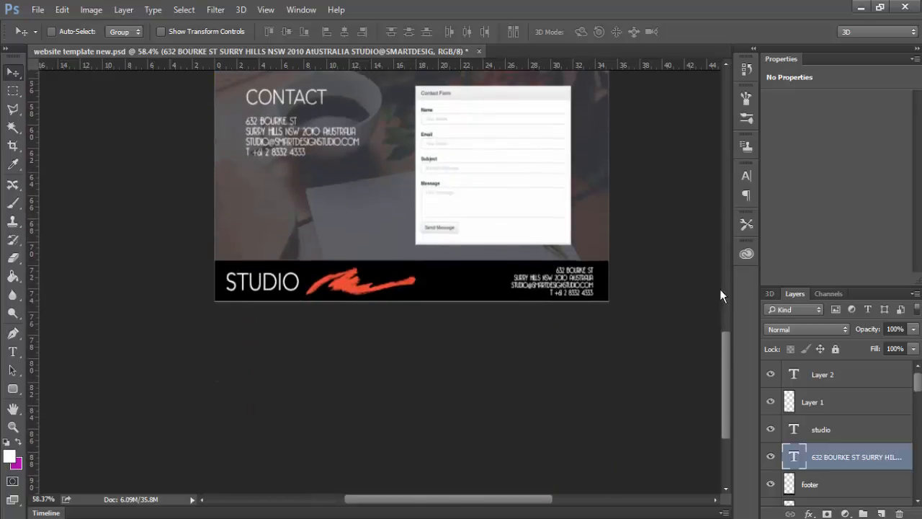
scroll("up", 3)
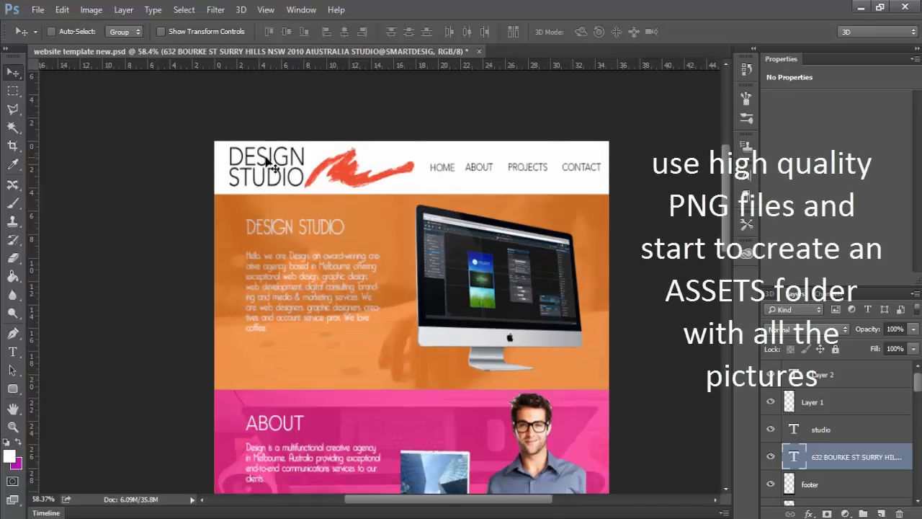
mouse_move(689, 186)
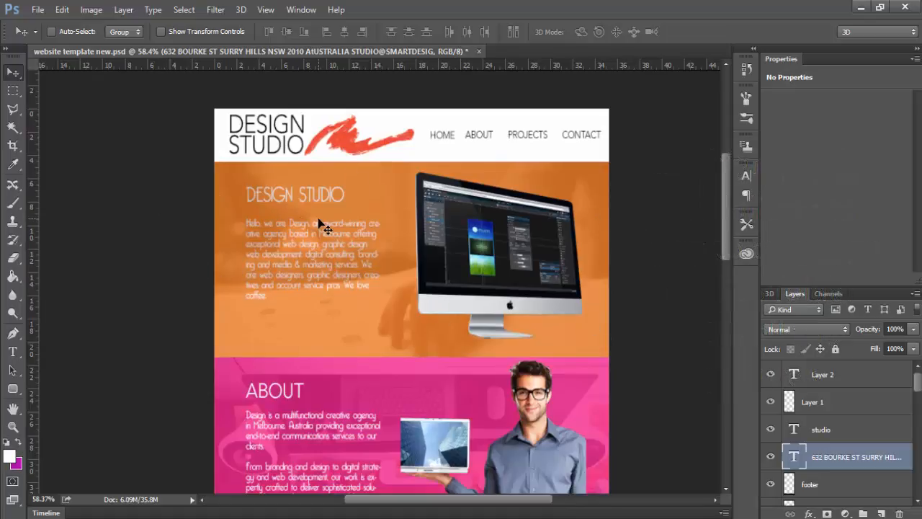
scroll("down", 3)
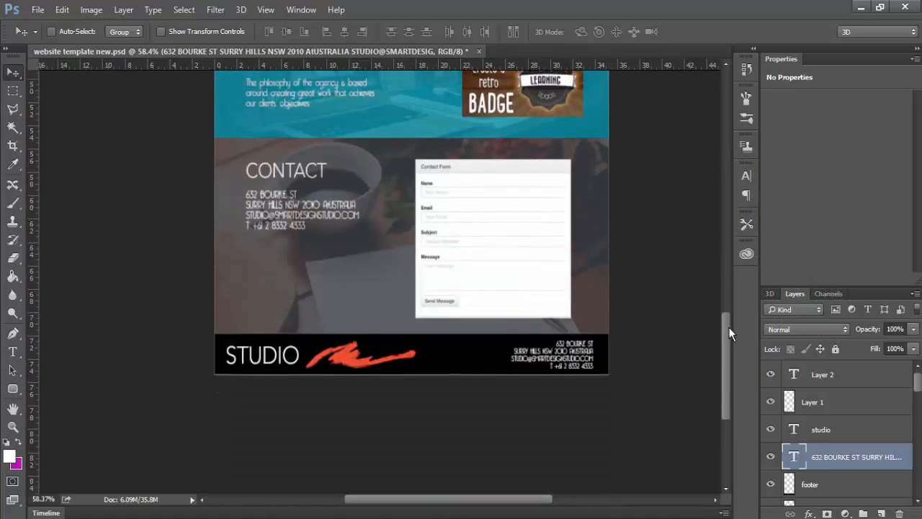
scroll("up", 3)
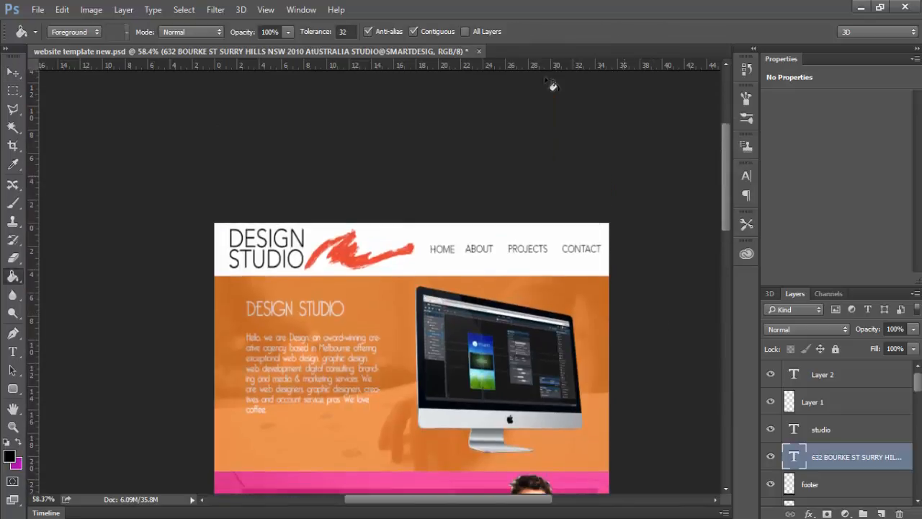
mouse_move(397, 142)
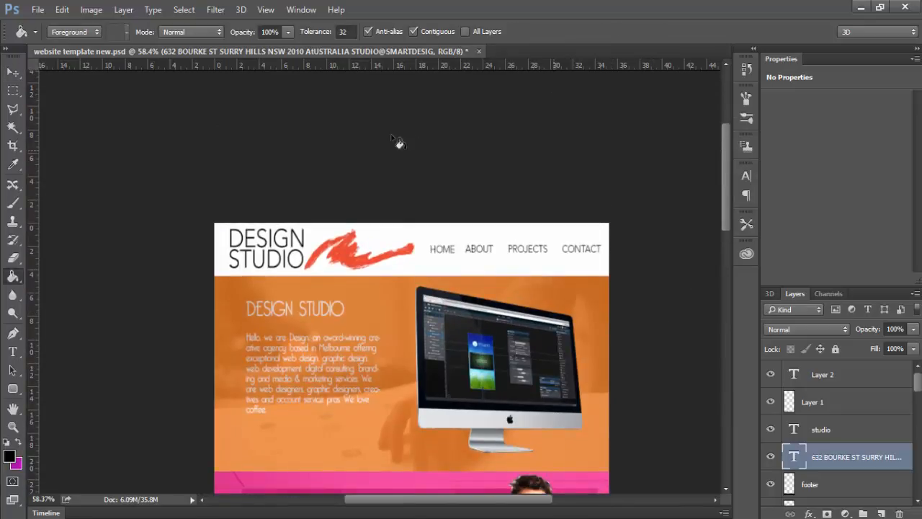
left_click(38, 9)
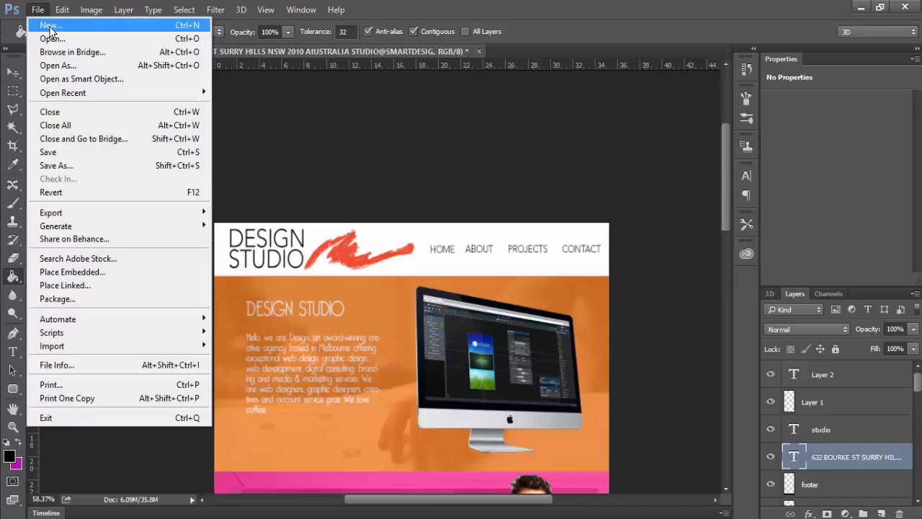
left_click(49, 26)
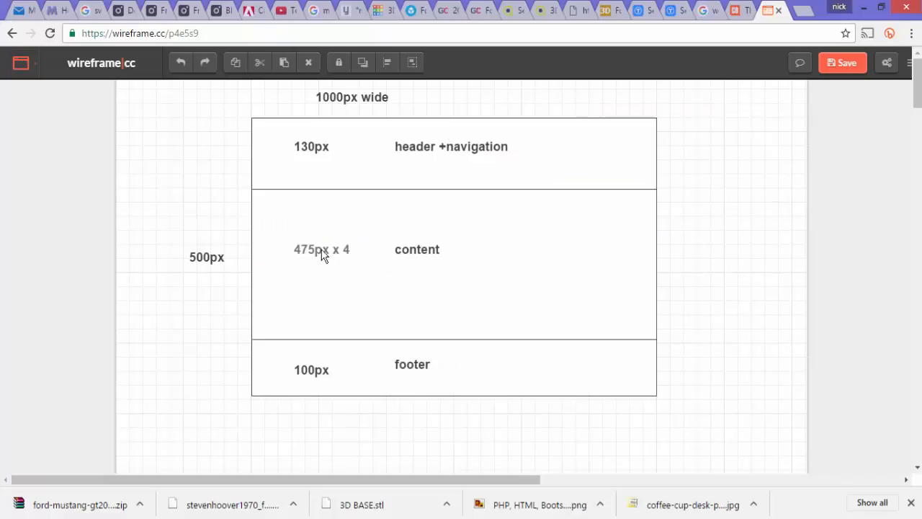
mouse_move(306, 157)
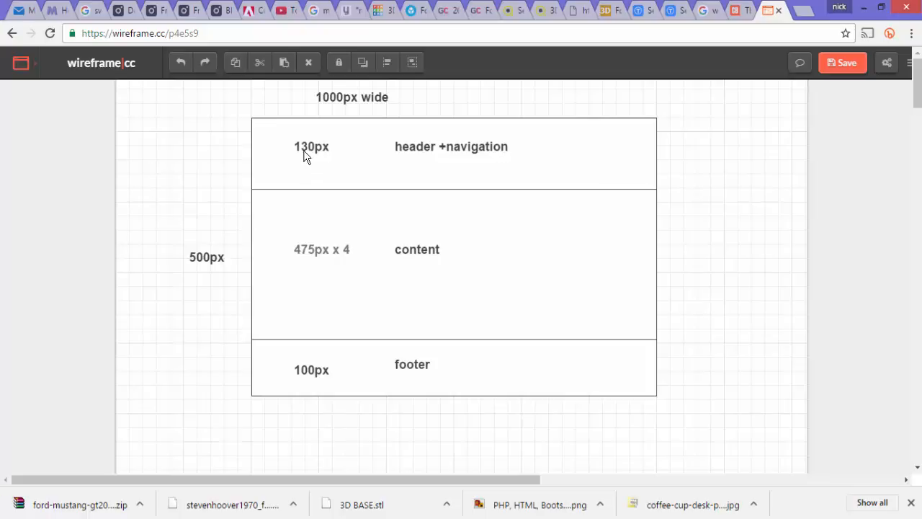
mouse_move(334, 382)
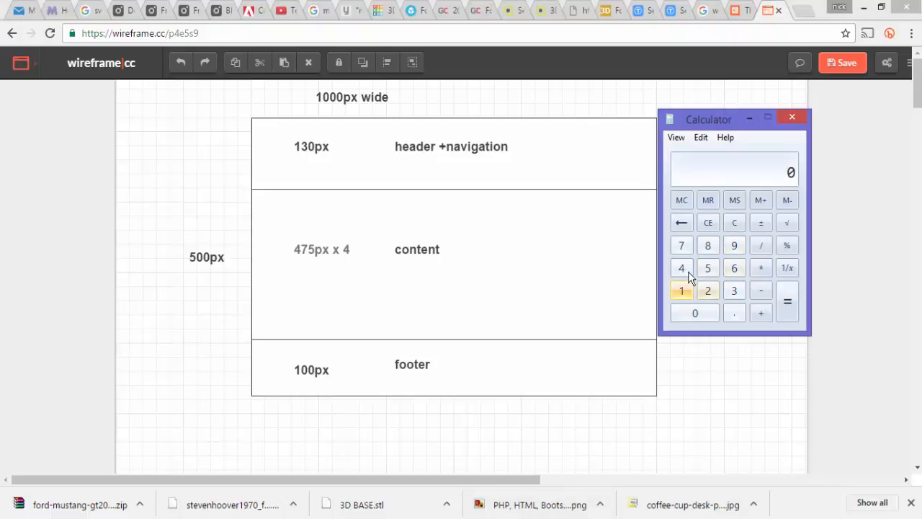
Compute 475 × 4 = 1900, then add 130 and 100 for a 2130 px page height
left_click(707, 266)
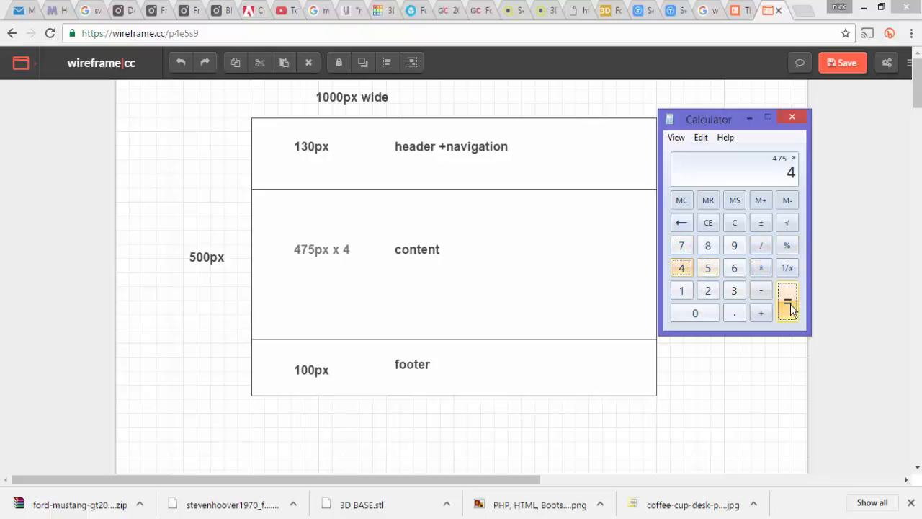
left_click(787, 303)
type("130")
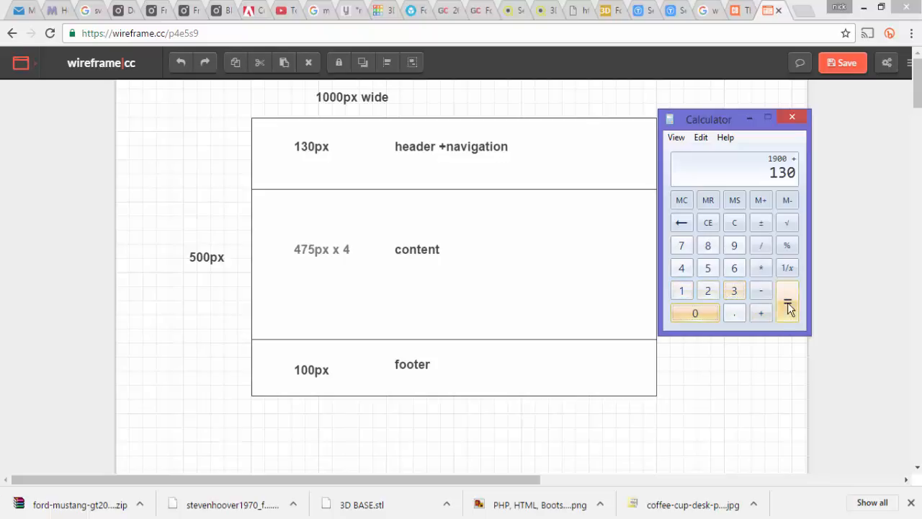
left_click(787, 291)
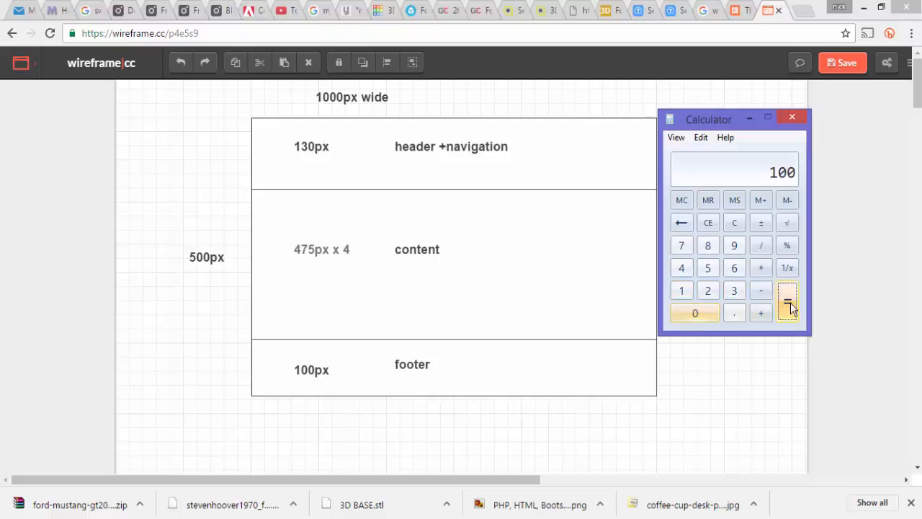
left_click(787, 301)
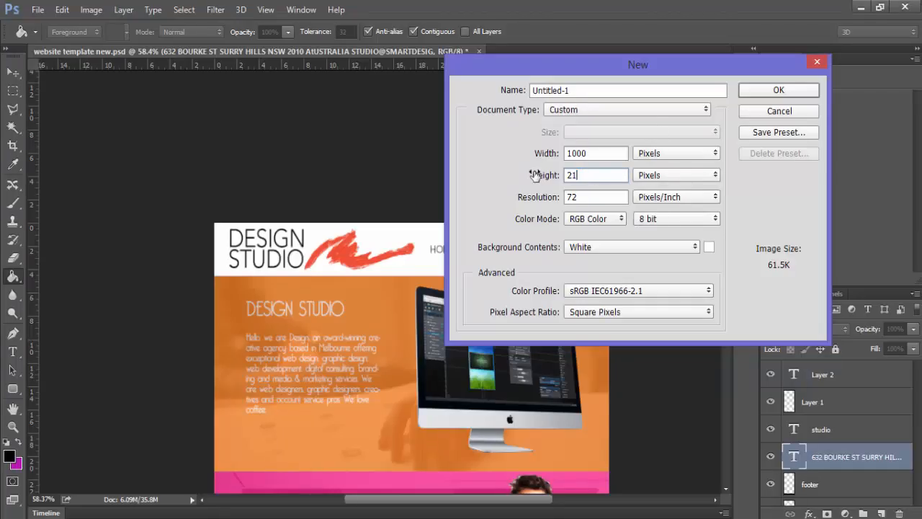
Set the new document to 1000 × 2130 px and confirm it
type("30")
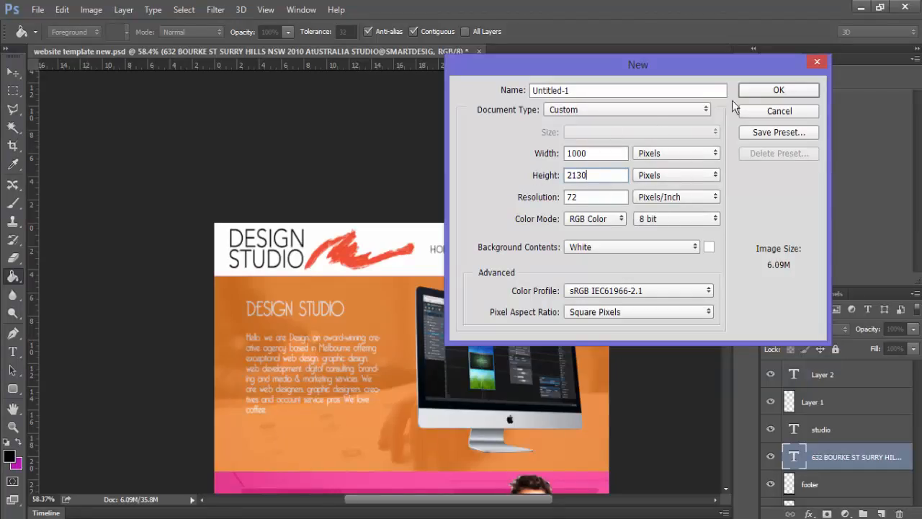
left_click(778, 89)
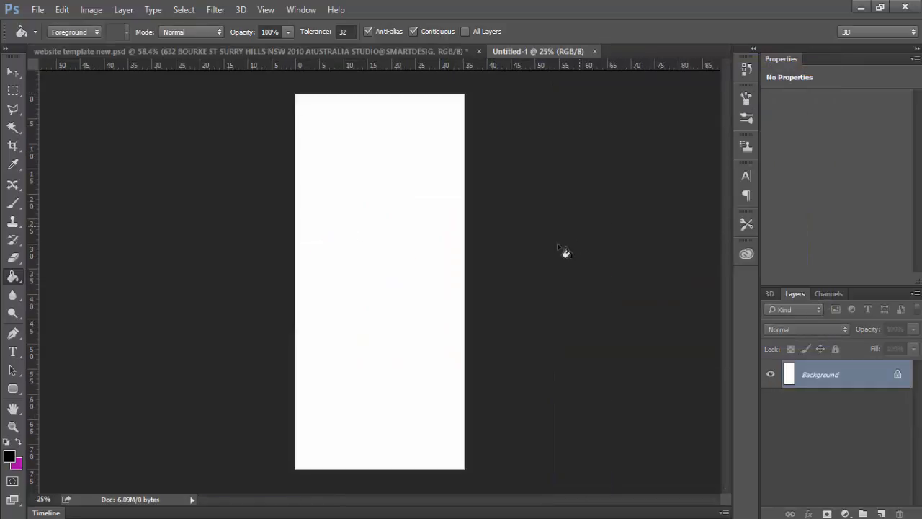
Resize the black rectangle to the header size and apply the transform
left_click(879, 513)
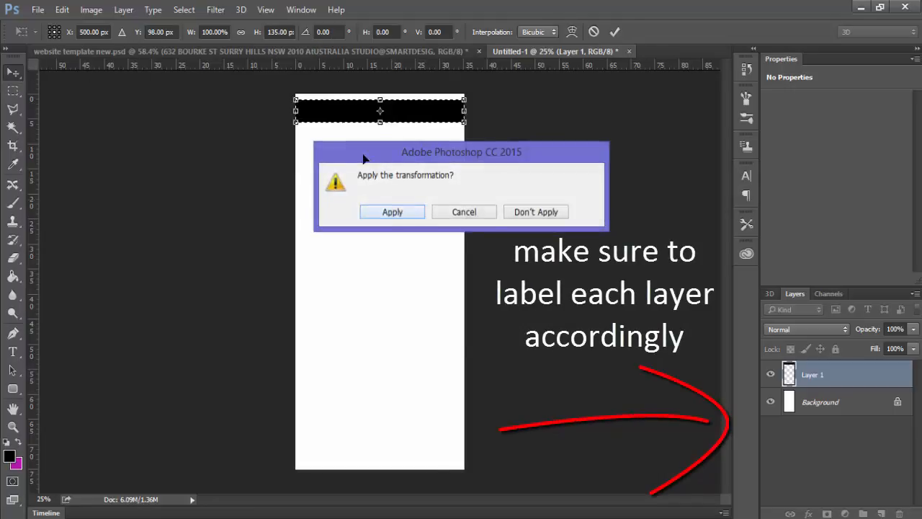
left_click(392, 211)
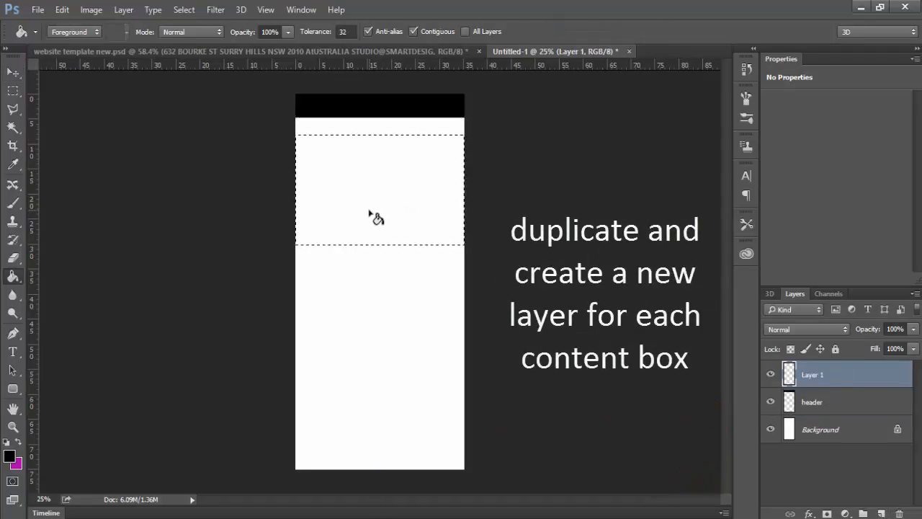
Fill the teal content box and black bottom strip, rename the layer FOOTER, and deselect
left_click(8, 455)
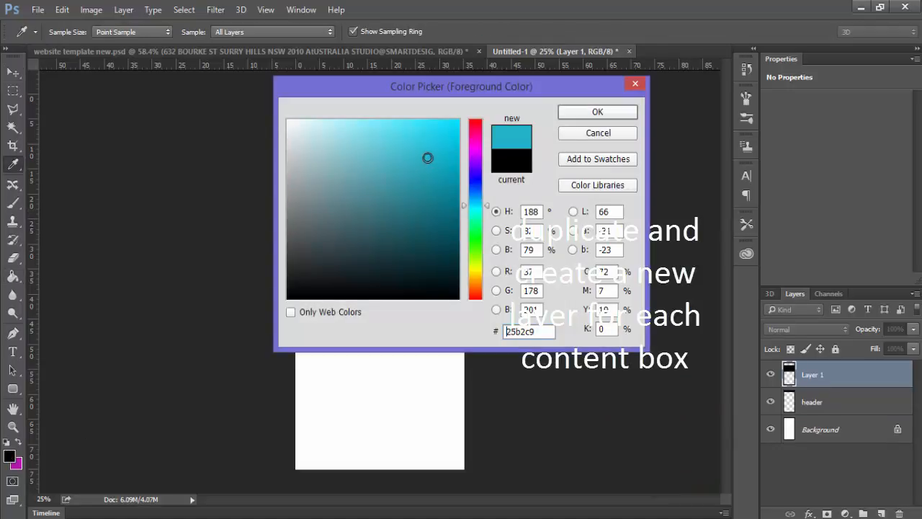
left_click(597, 113)
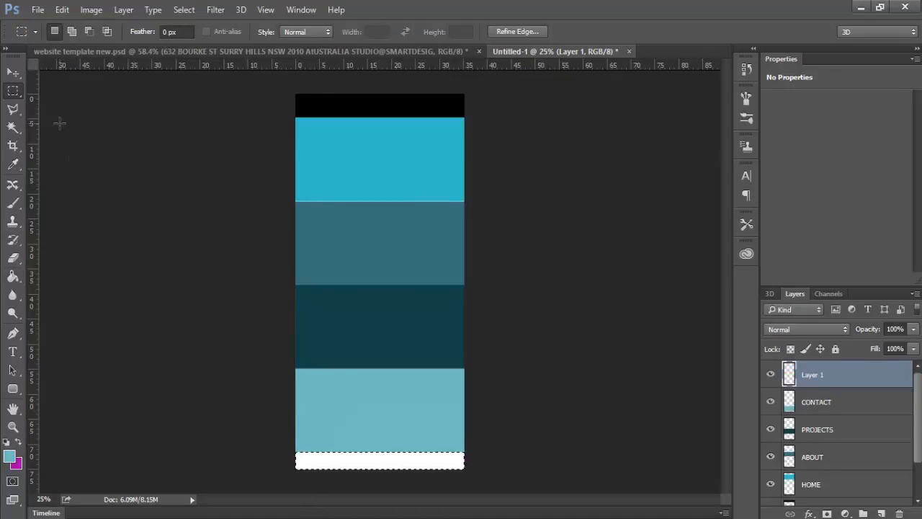
left_click(8, 455)
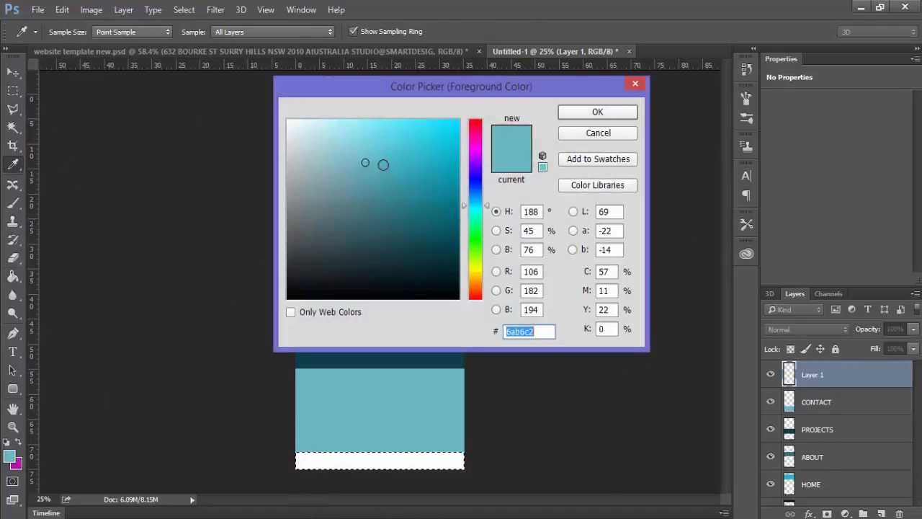
left_click(596, 113)
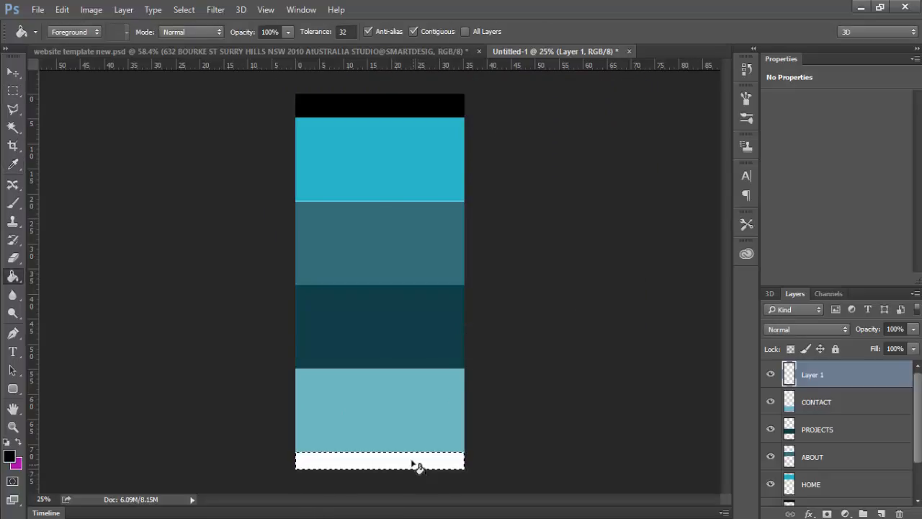
double_click(813, 374)
type("FOOTER")
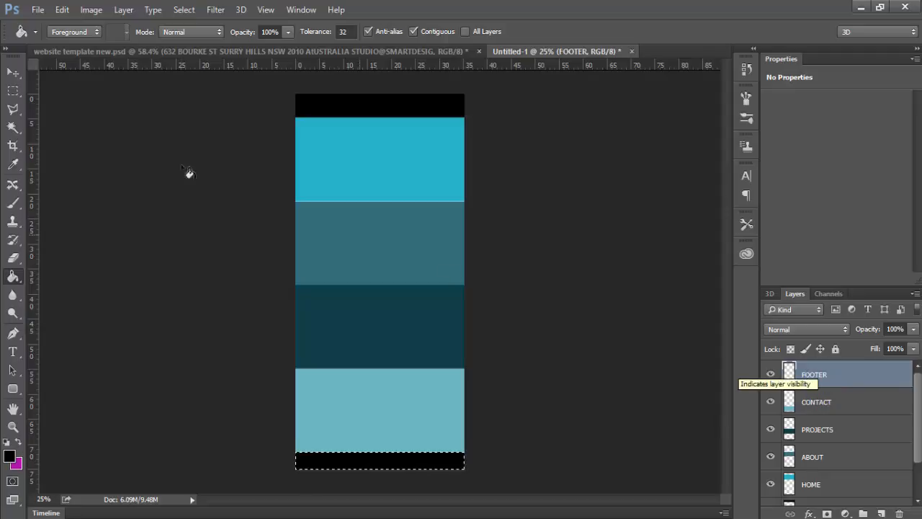
left_click(13, 89)
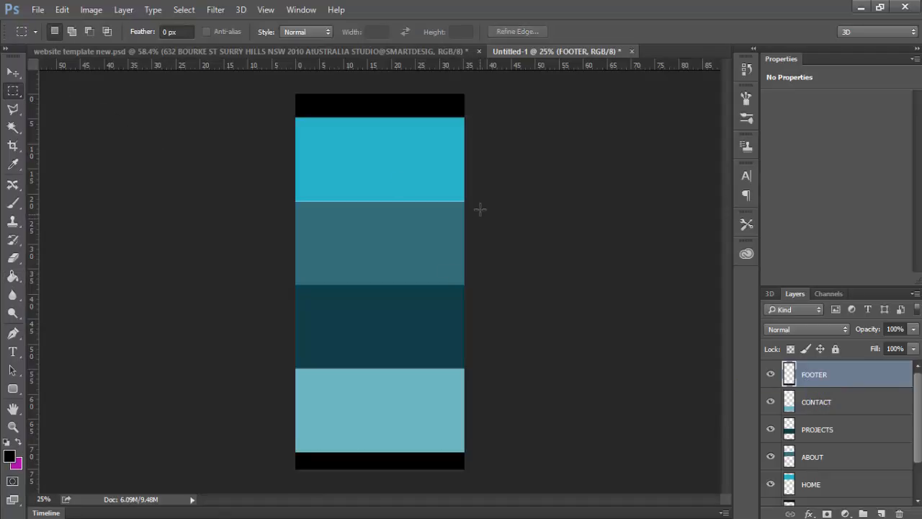
mouse_move(504, 158)
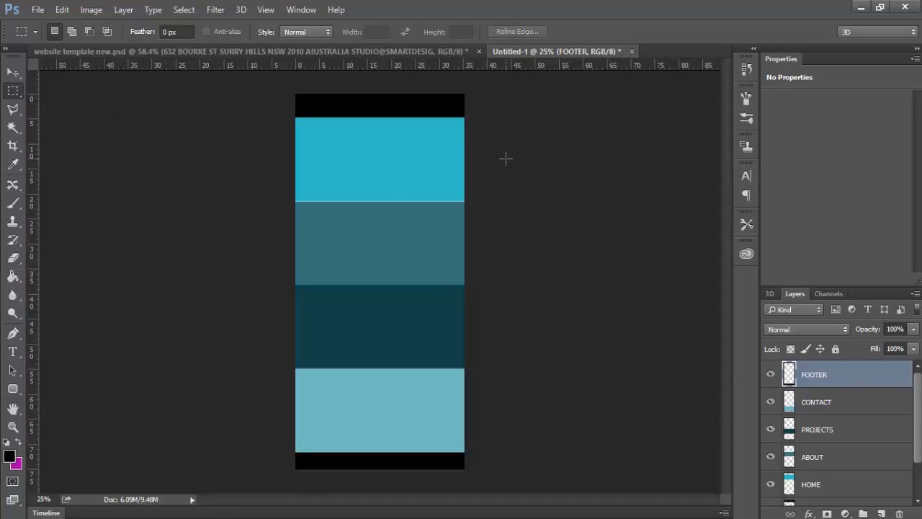
mouse_move(613, 237)
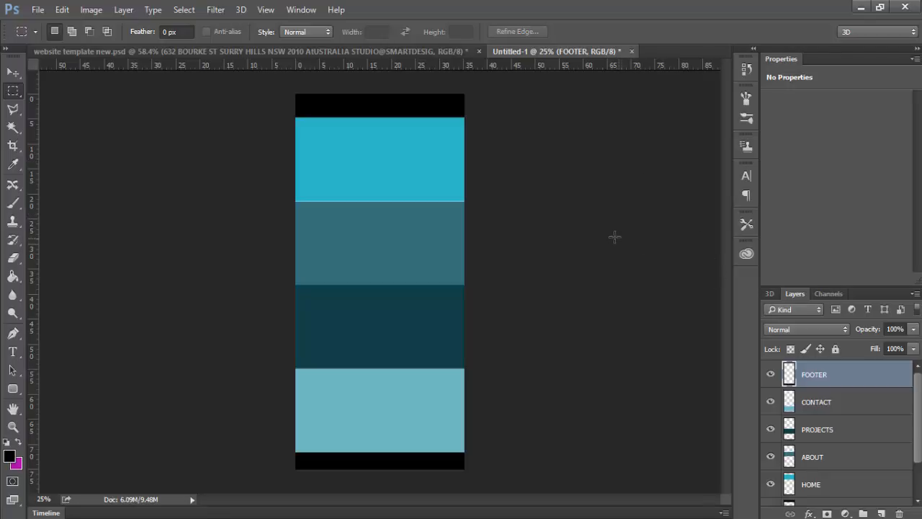
mouse_move(550, 213)
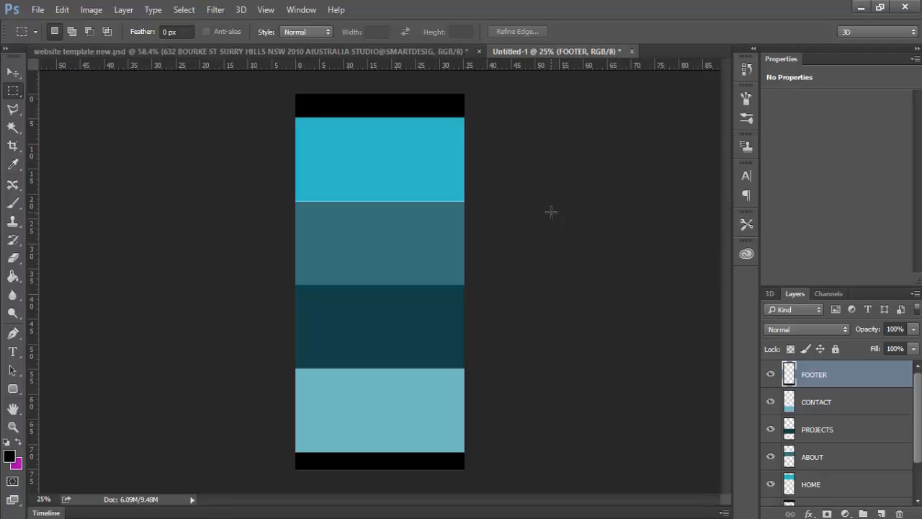
mouse_move(531, 210)
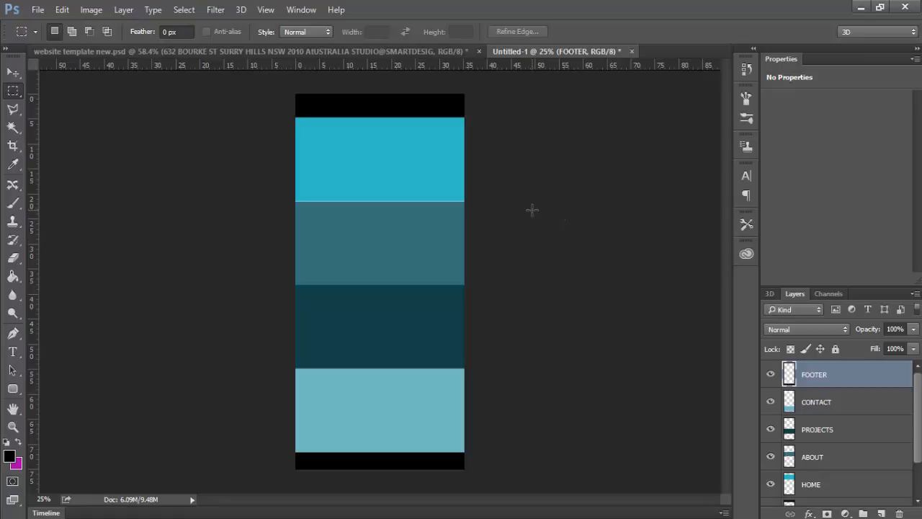
mouse_move(320, 187)
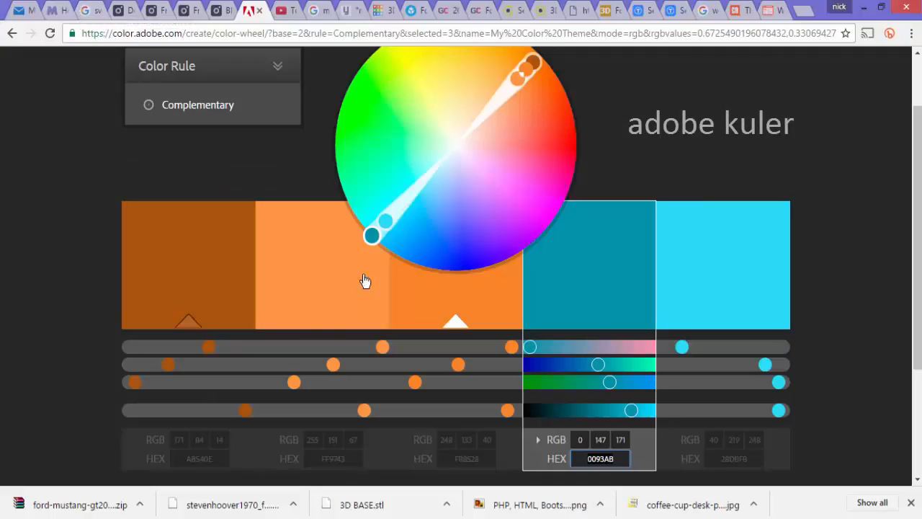
mouse_move(239, 340)
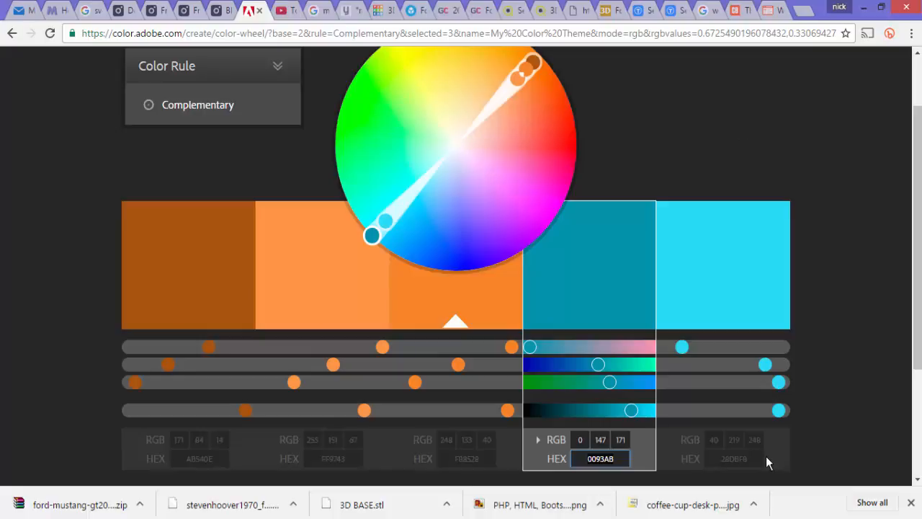
mouse_move(622, 405)
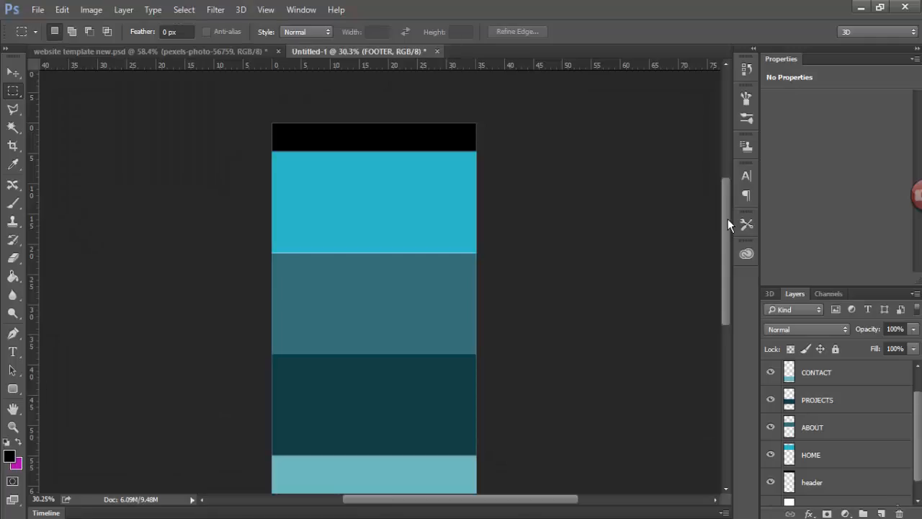
mouse_move(730, 248)
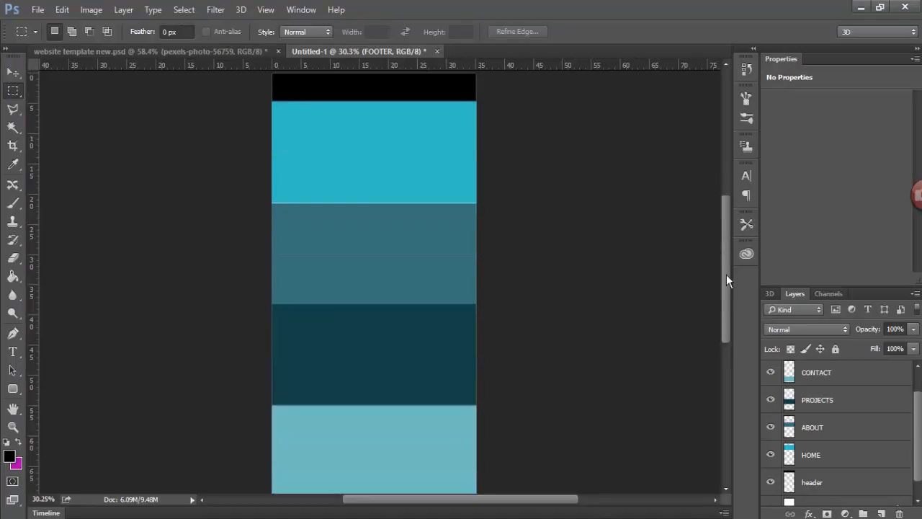
scroll("up", 3)
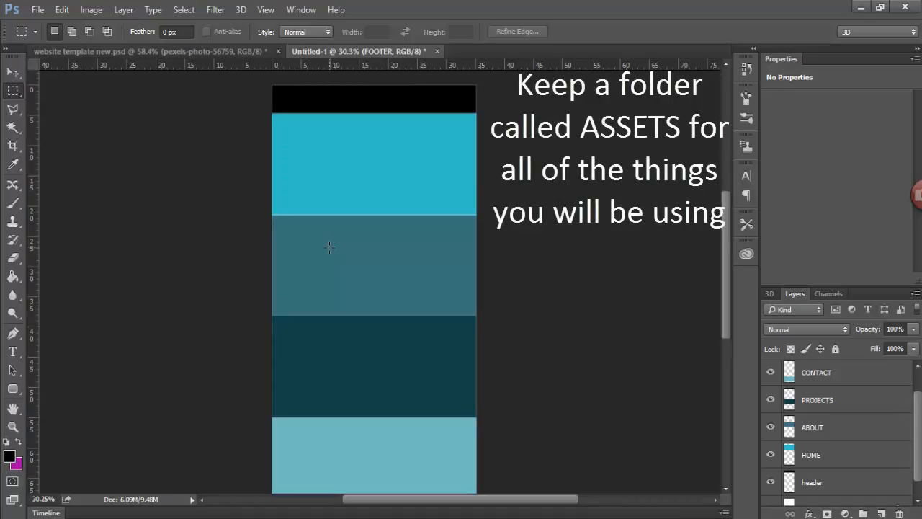
mouse_move(360, 222)
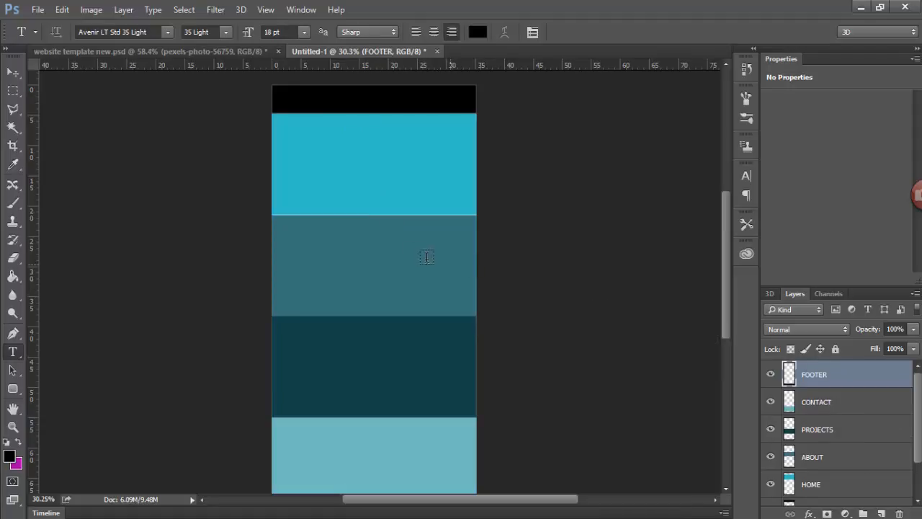
Set the title text to black at 70 pt and begin the 'home' navigation text
left_click(477, 32)
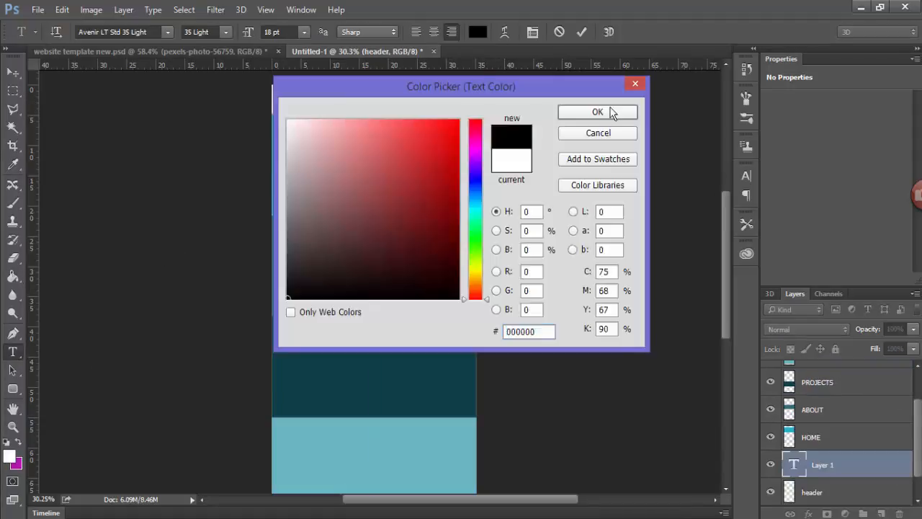
left_click(596, 113)
type("66")
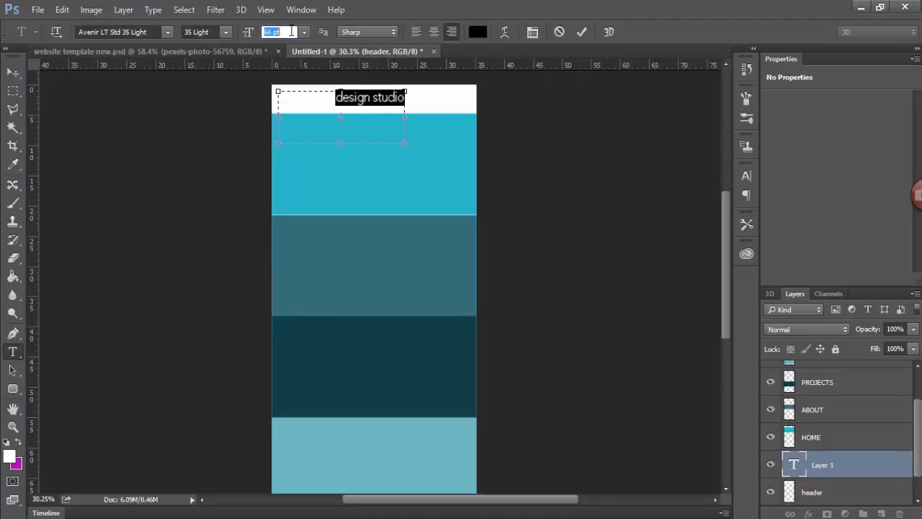
type("70 pt")
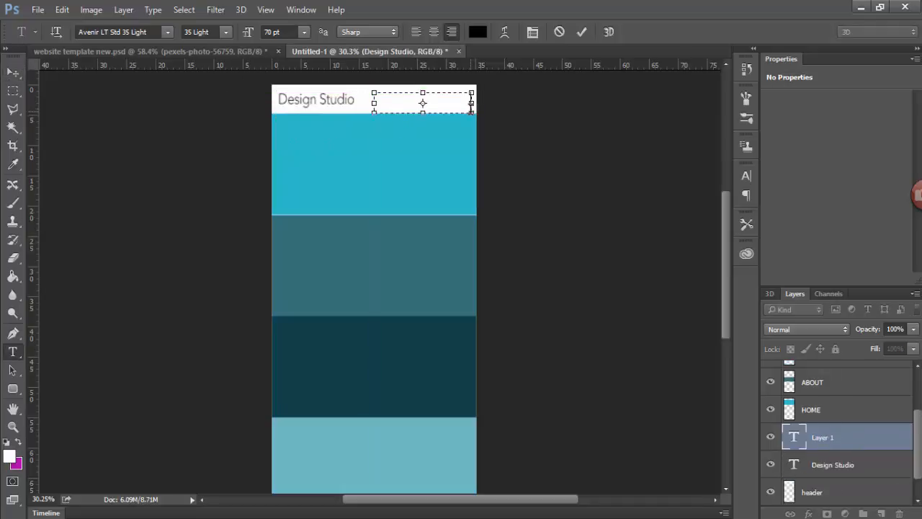
type("home")
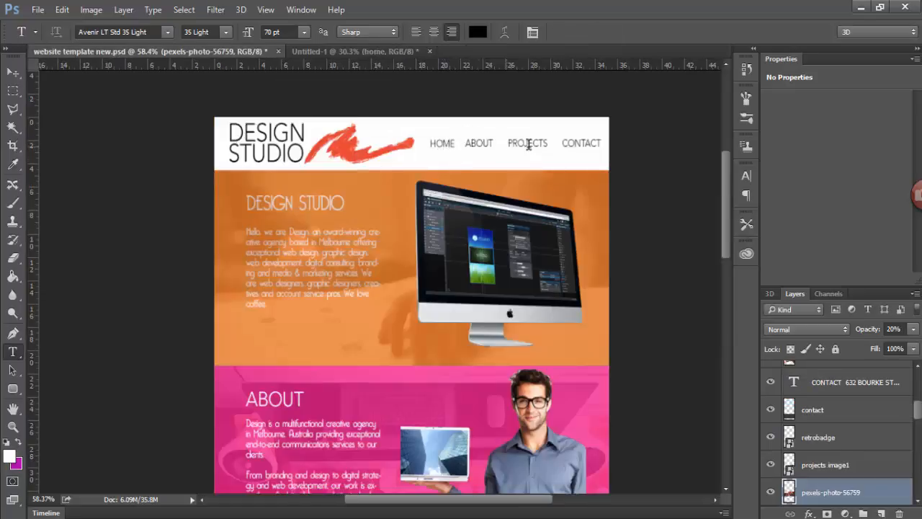
Return to the Untitled-1 mockup to add the navigation links
left_click(349, 52)
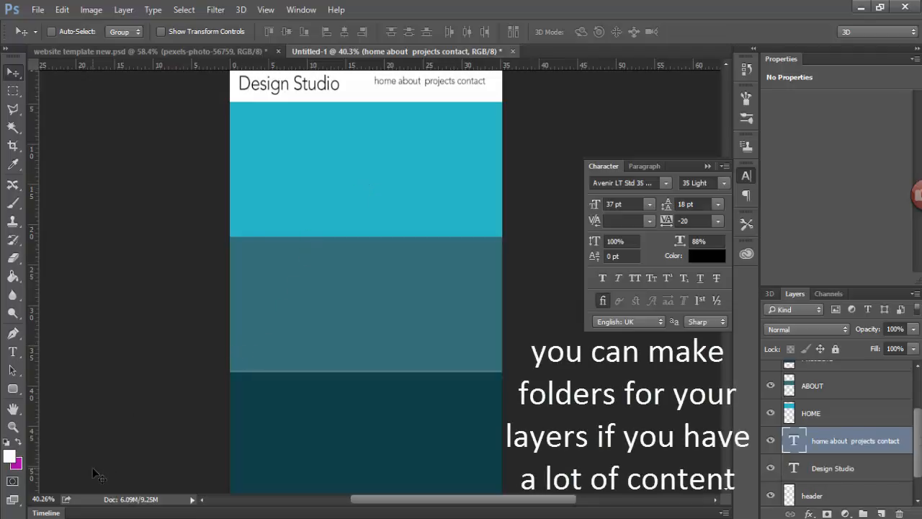
mouse_move(522, 240)
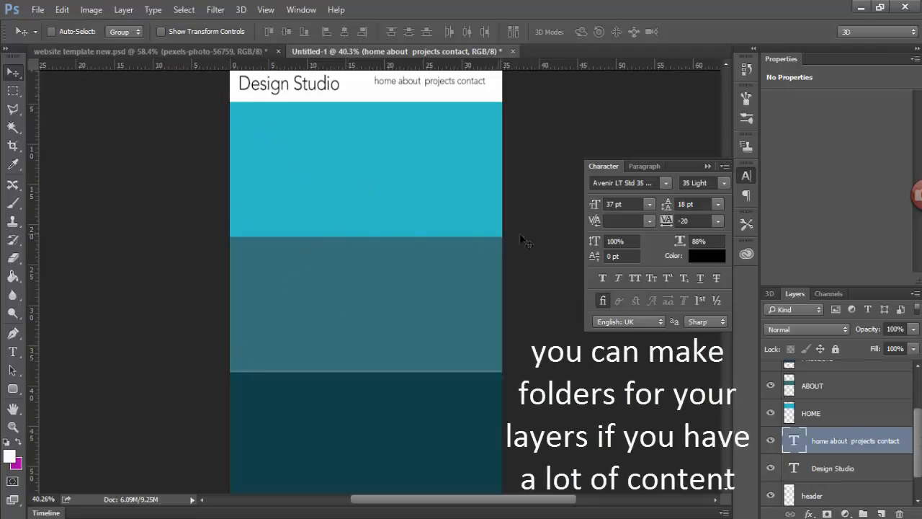
mouse_move(237, 129)
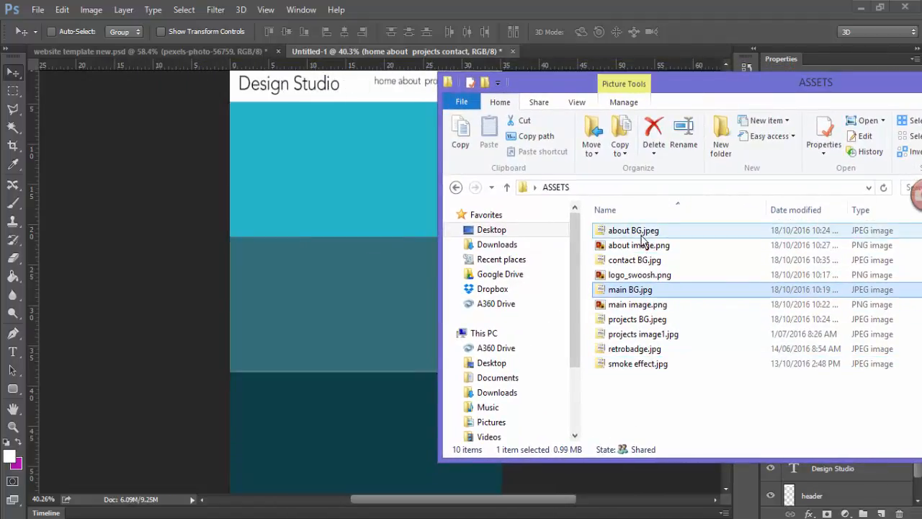
left_click(640, 274)
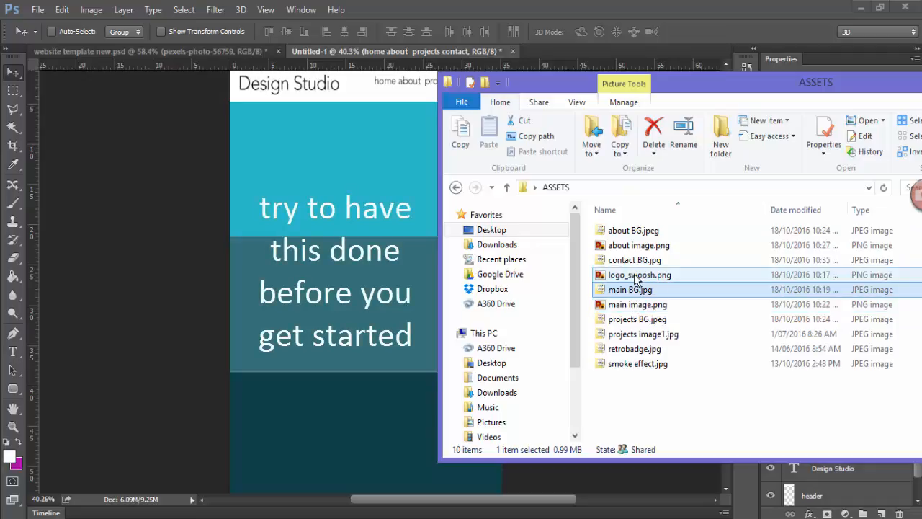
left_click(629, 288)
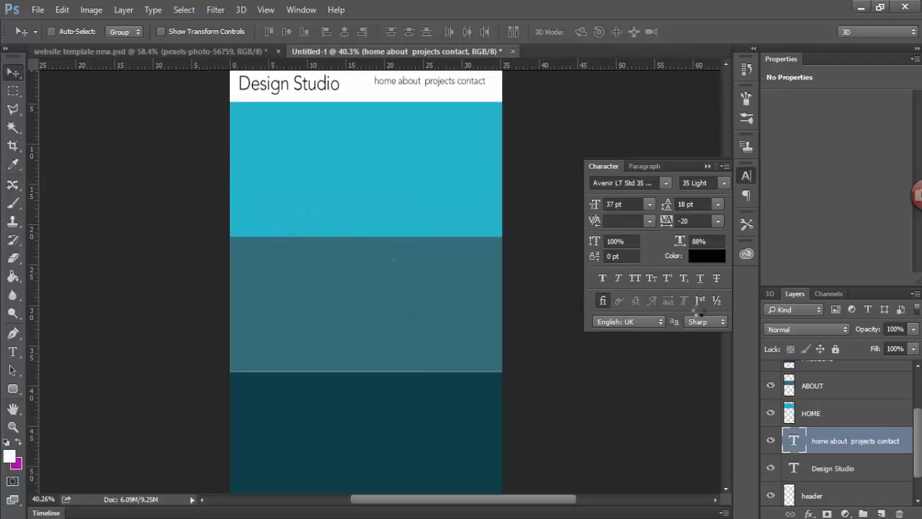
Select the main BG layer over the first teal section to fade it to 20%
left_click(813, 441)
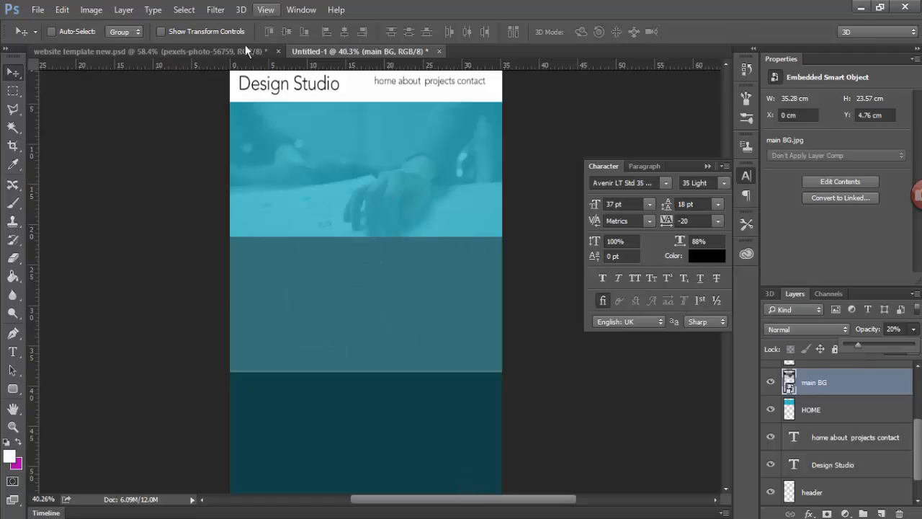
mouse_move(214, 63)
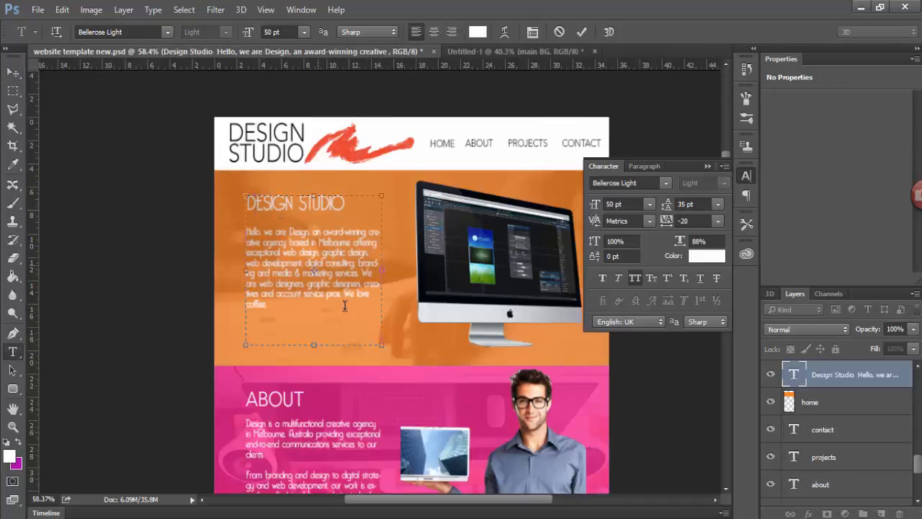
Copy the Design Studio body text and select its layer in the mockup
key("ctrl+a")
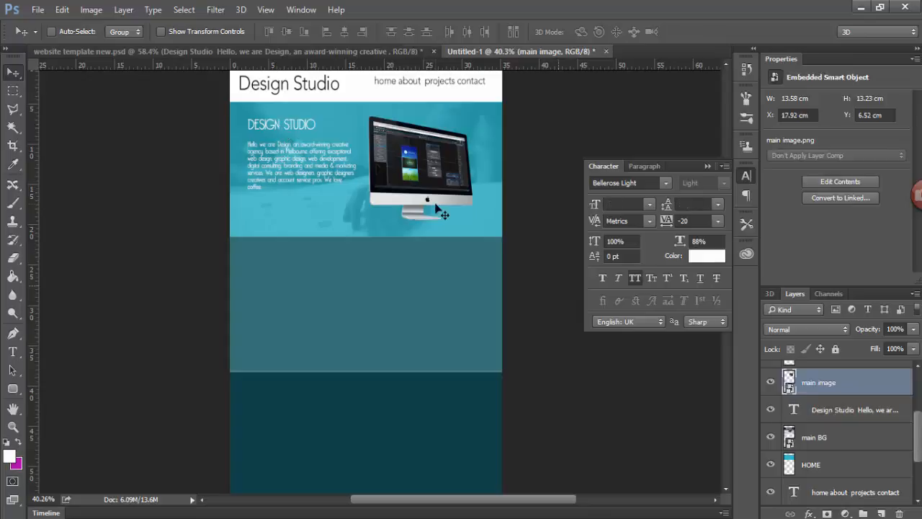
left_click(855, 409)
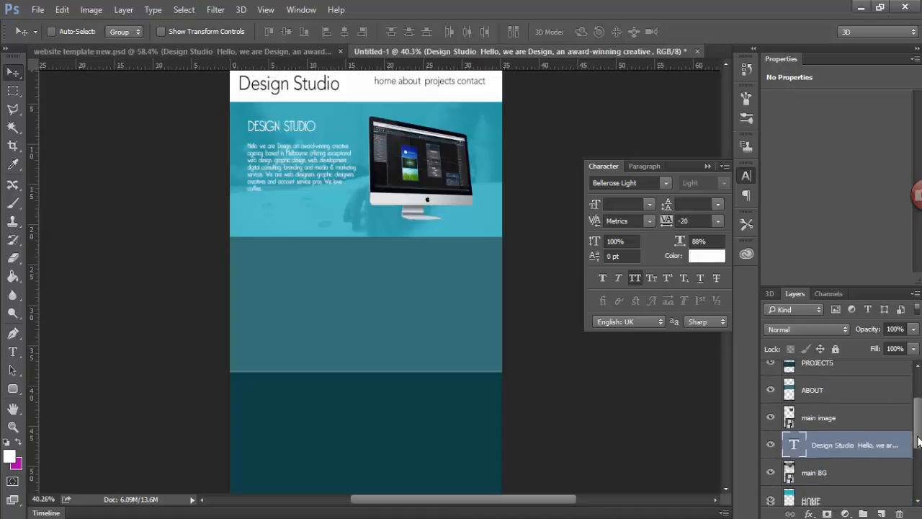
Switch to the finished template and scroll through its About, Projects and Contact sections
left_click(188, 52)
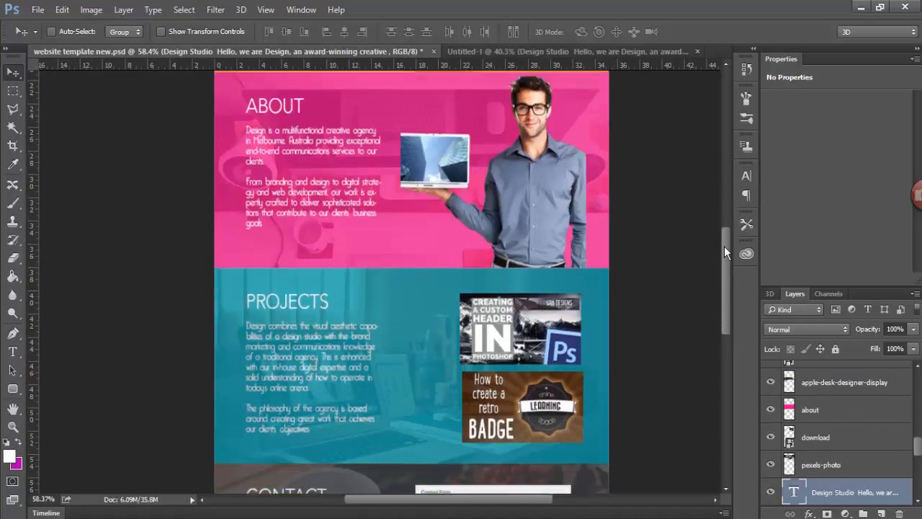
scroll("down", 3)
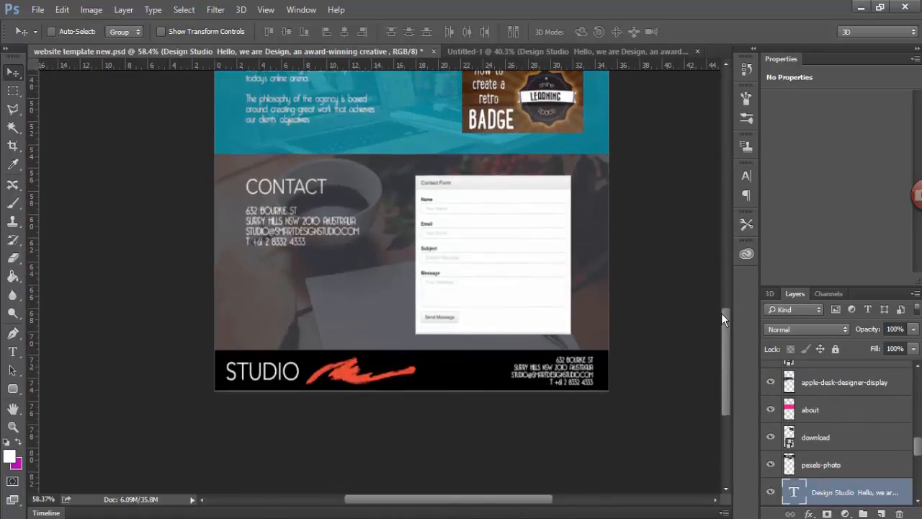
scroll("up", 3)
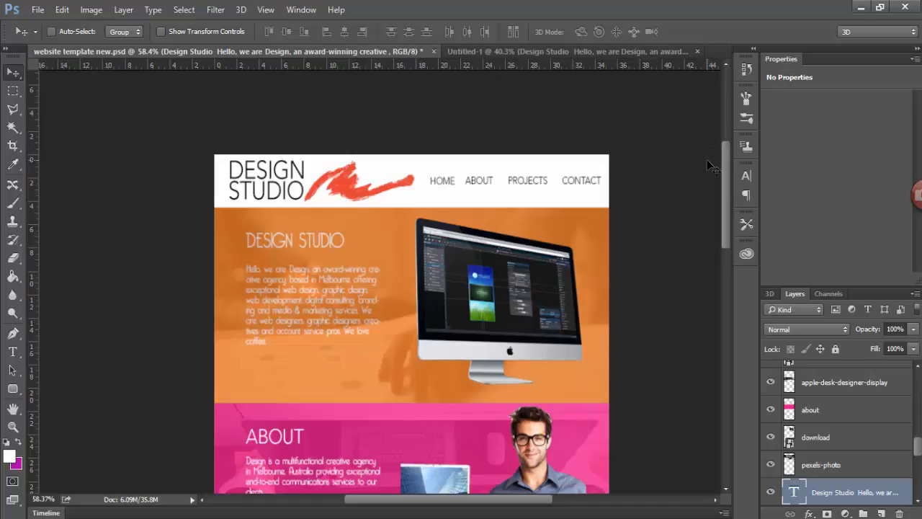
scroll("down", 3)
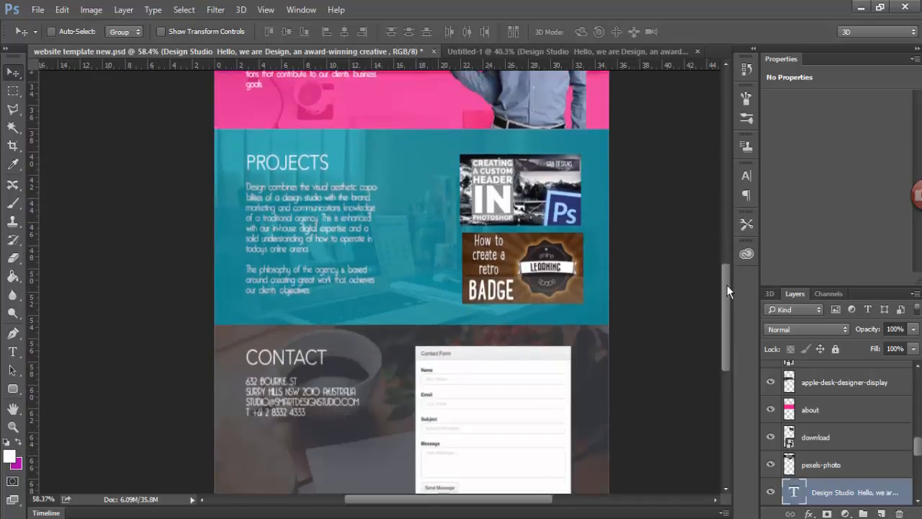
scroll("down", 3)
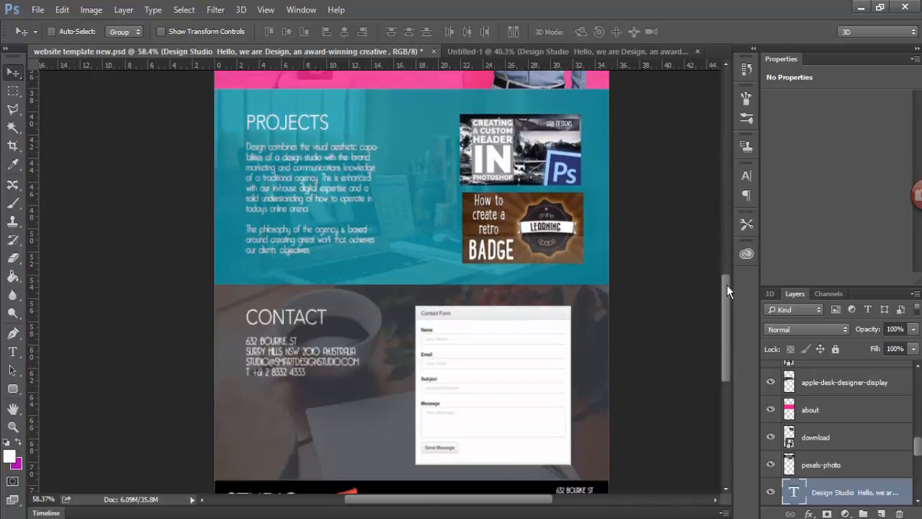